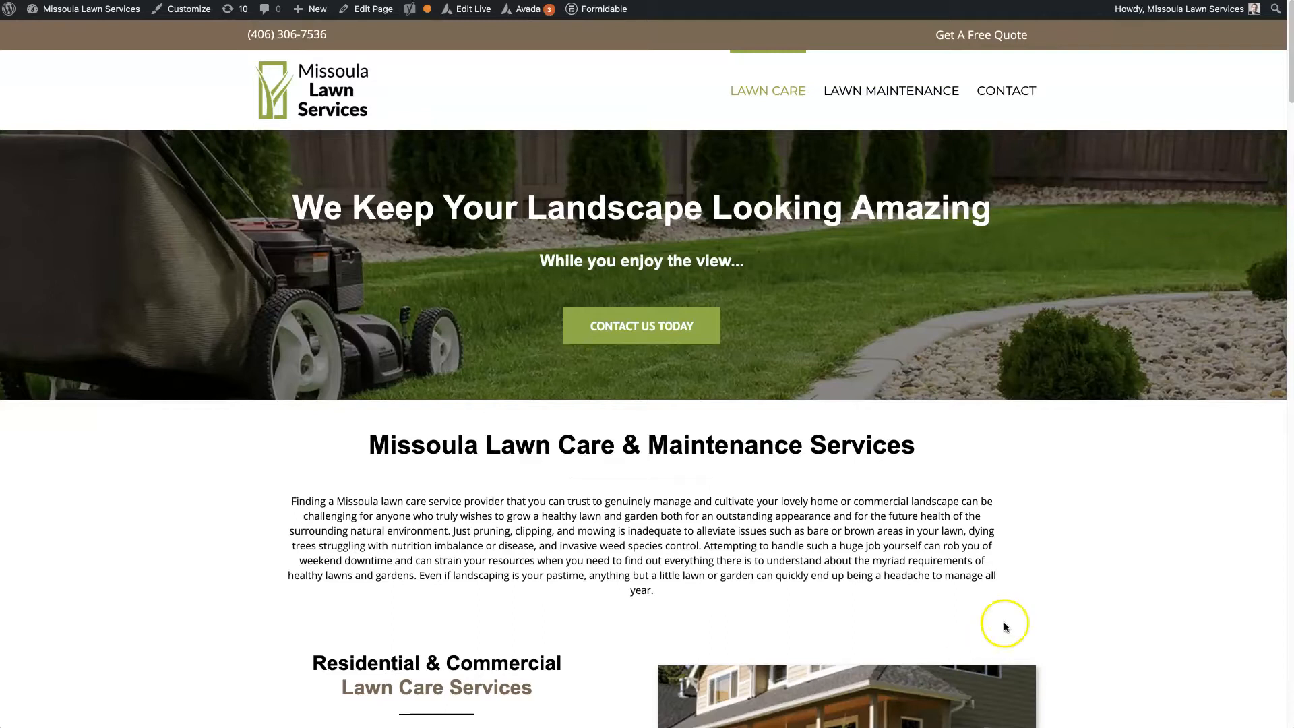
{"action": "mouse_move", "coordinate": [969, 481]}
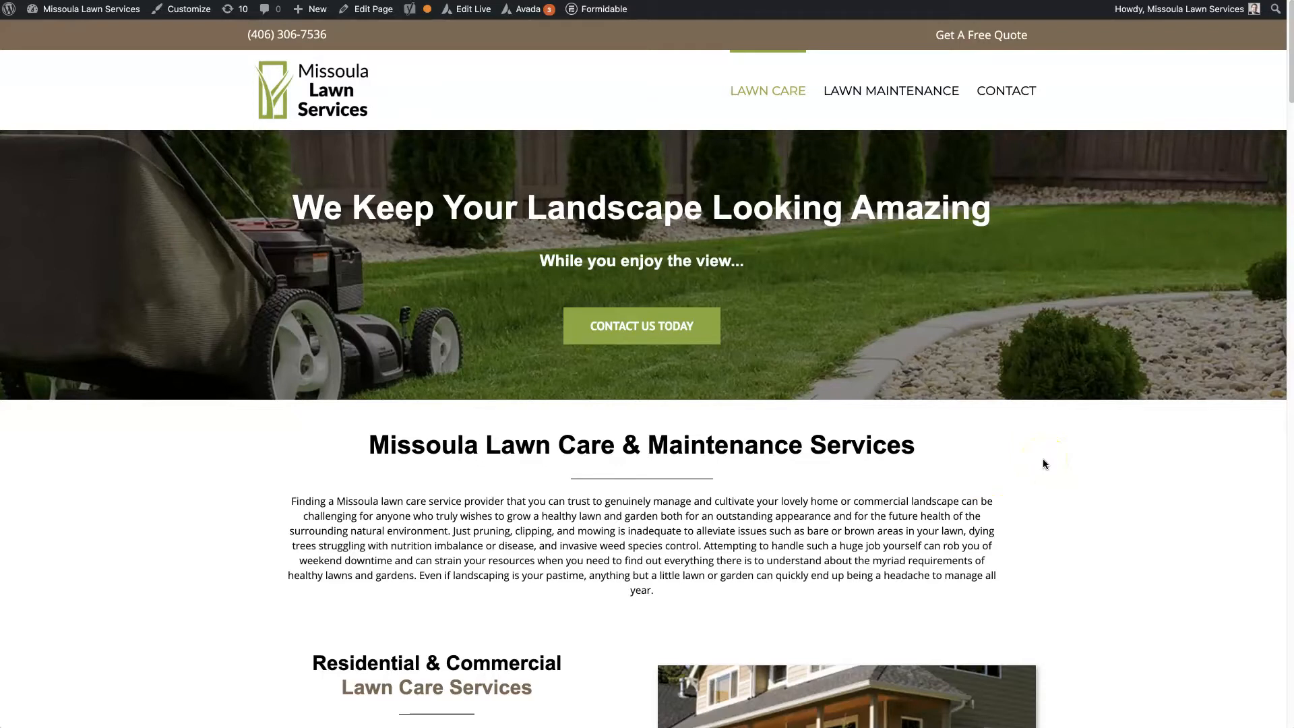
{"action": "mouse_move", "coordinate": [1039, 137]}
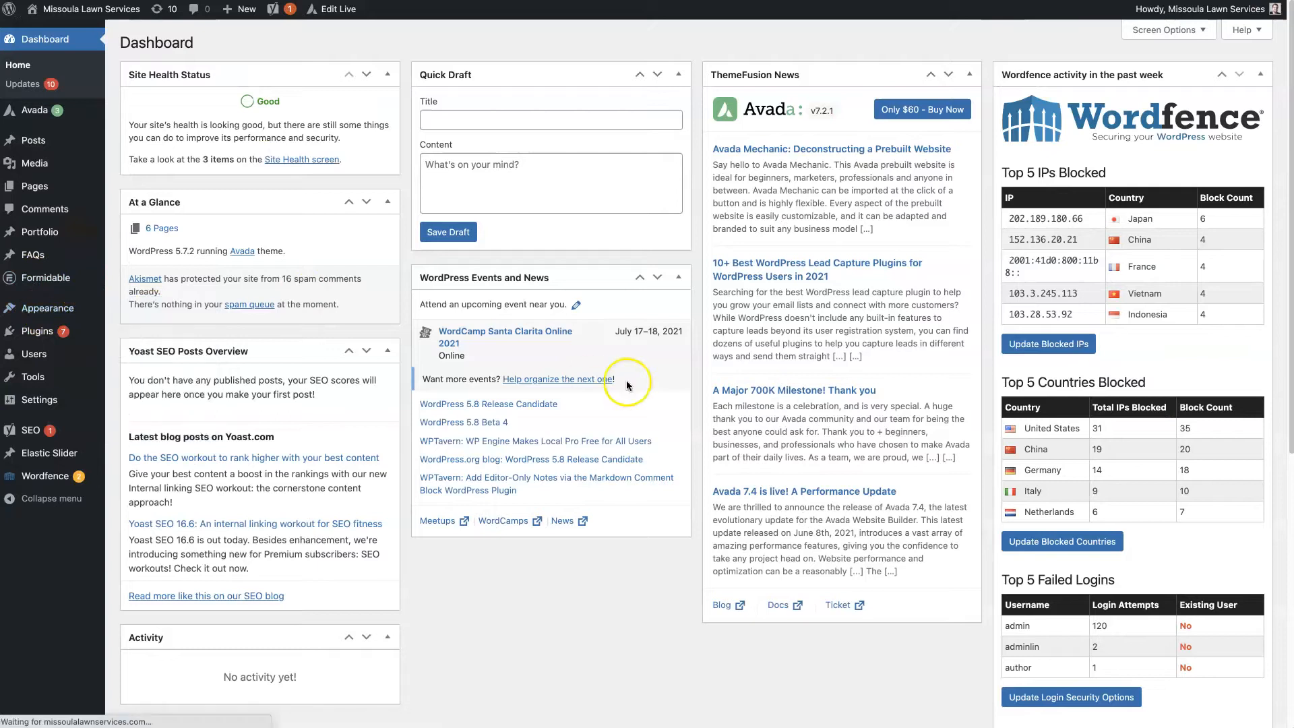
{"action": "mouse_move", "coordinate": [618, 382]}
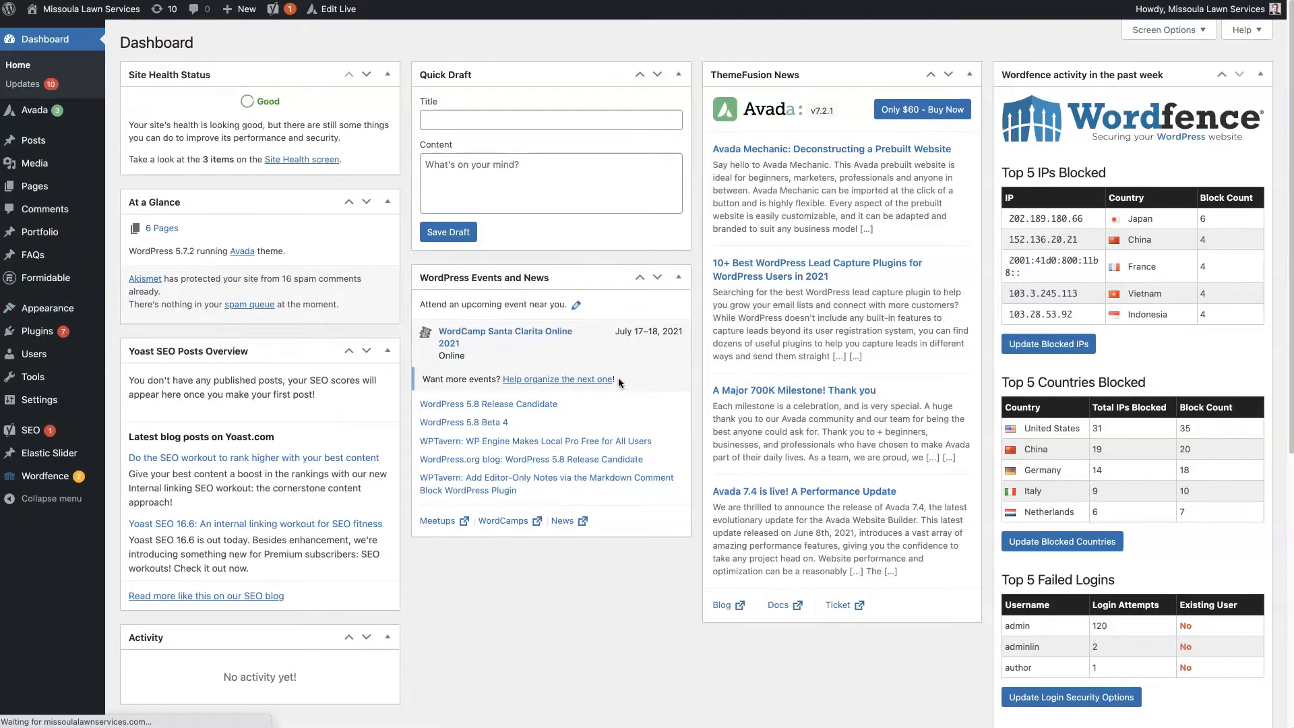
Show the installed Themes list with Avada as the active theme.
{"action": "left_click", "coordinate": [46, 307]}
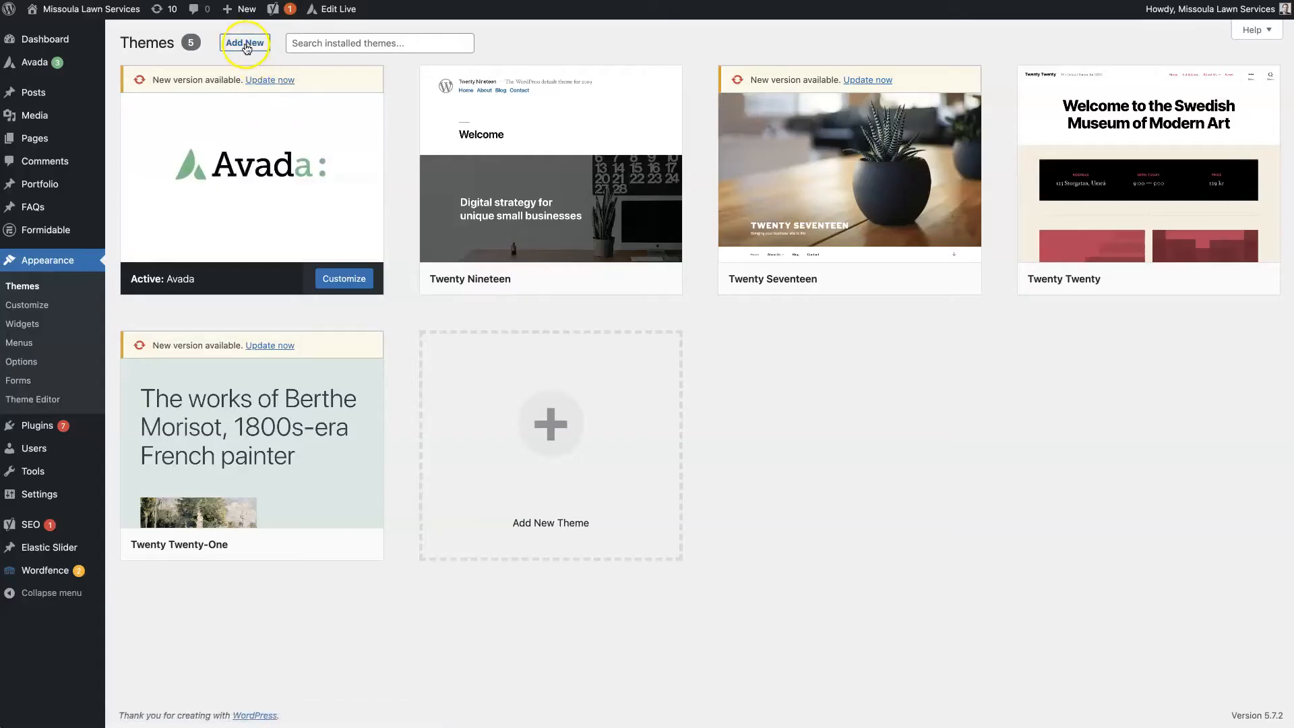
{"action": "mouse_move", "coordinate": [306, 208]}
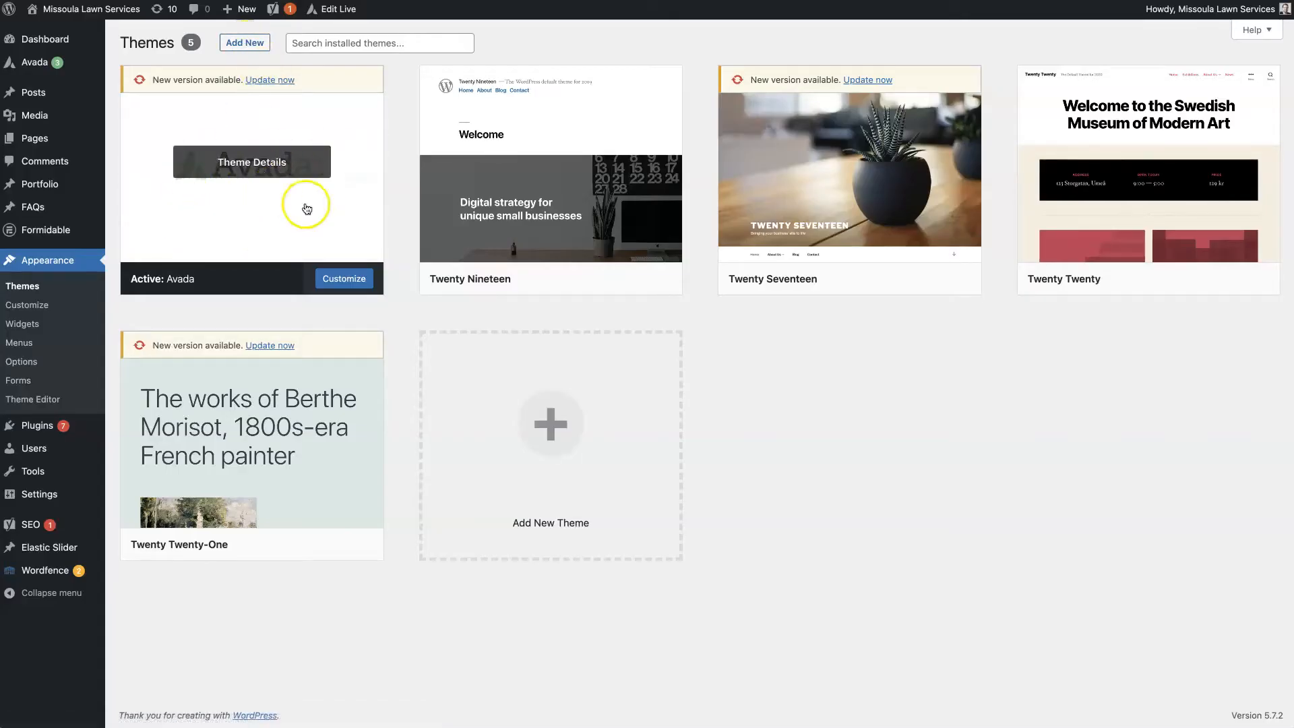
{"action": "left_click", "coordinate": [35, 62]}
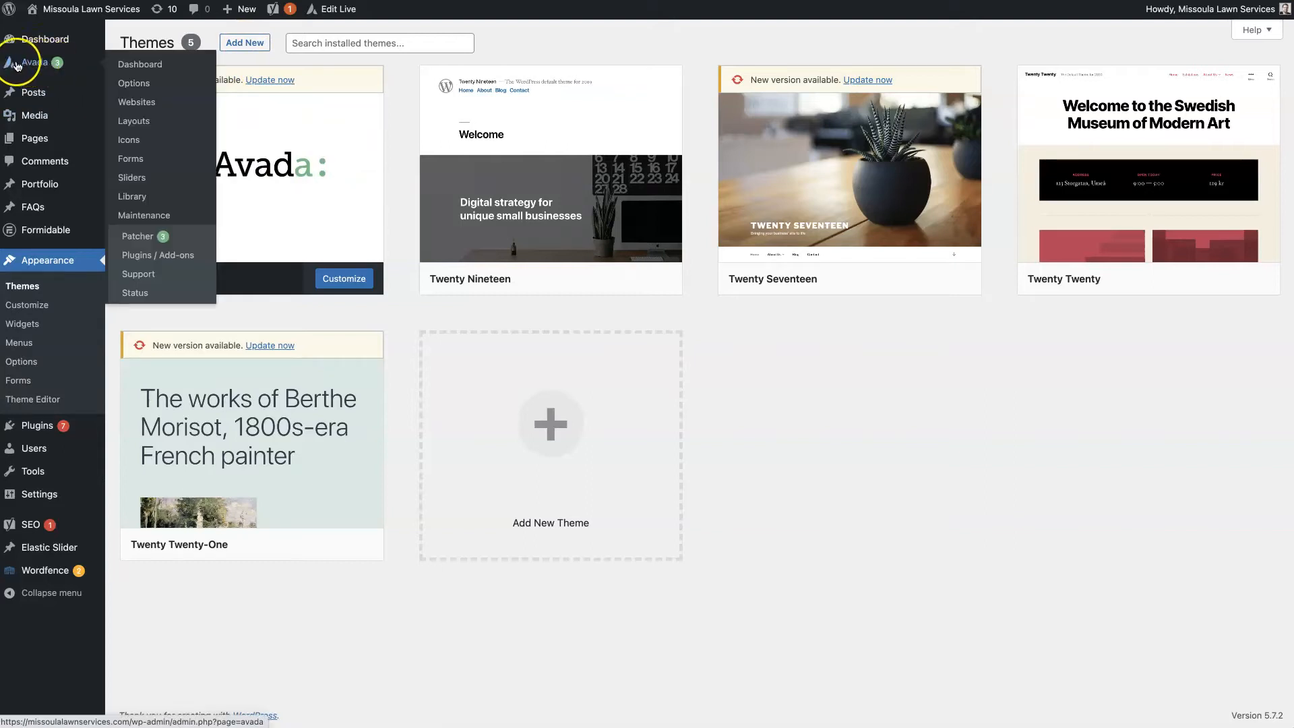
{"action": "mouse_move", "coordinate": [144, 65]}
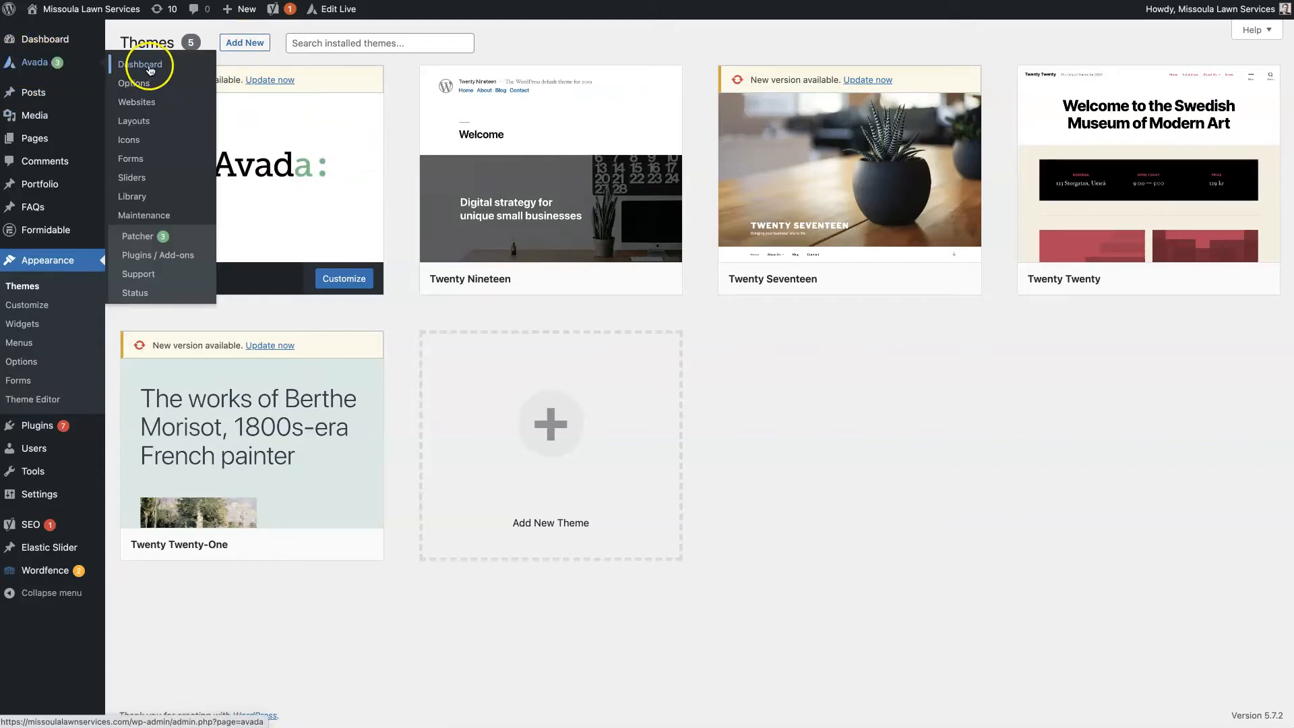
View the Avada 7.2.1 dashboard and its Register Your Product token section.
{"action": "left_click", "coordinate": [141, 64]}
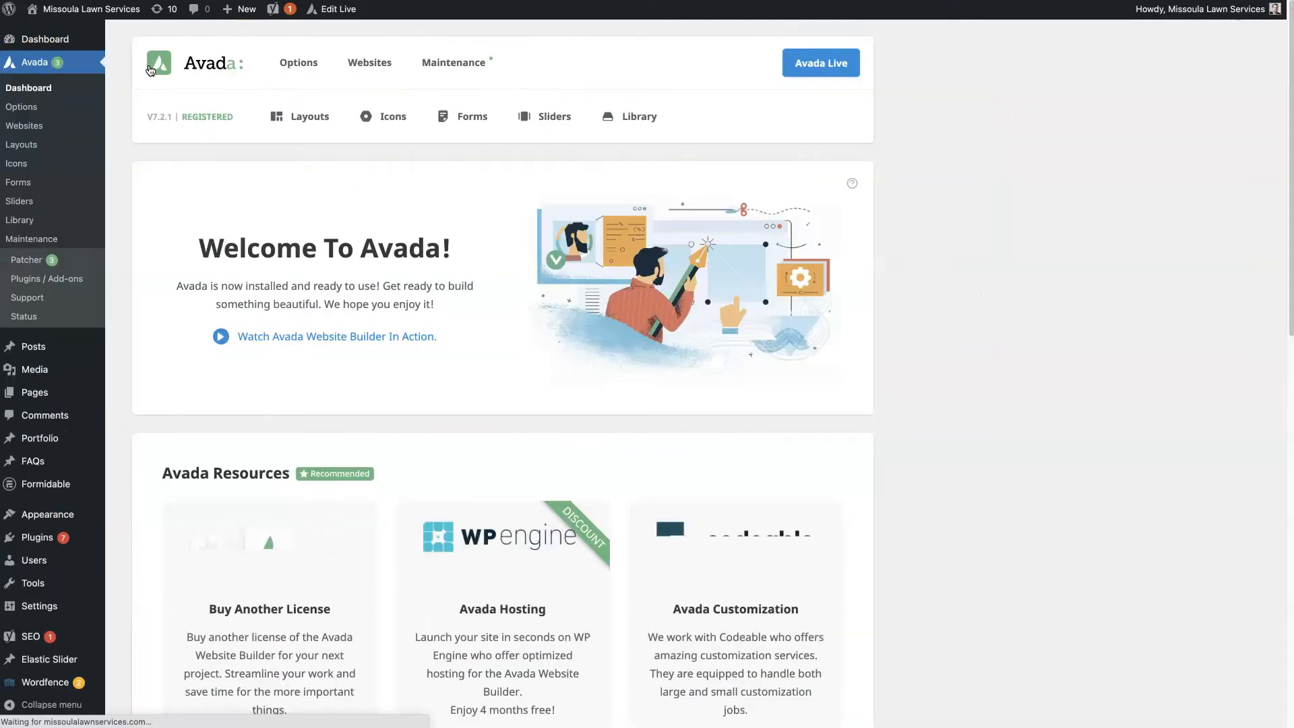
{"action": "scroll", "scroll_direction": "down", "scroll_amount": 3}
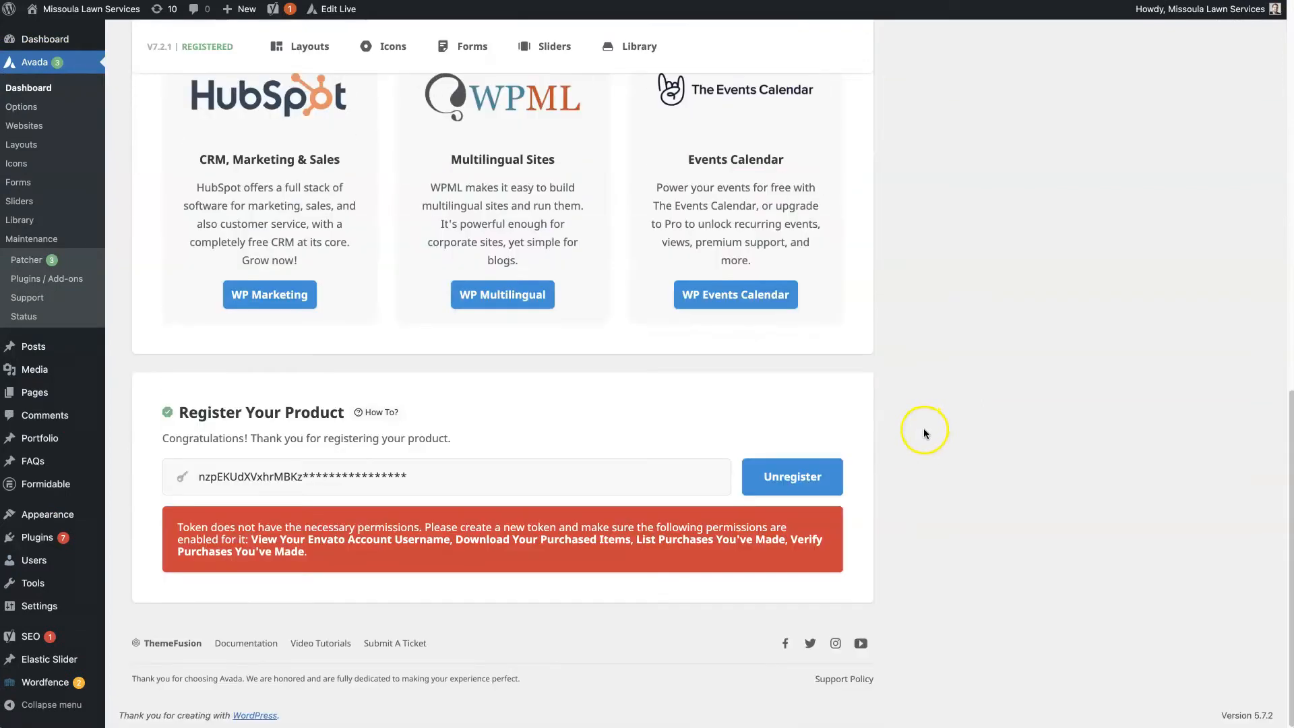
{"action": "mouse_move", "coordinate": [311, 424]}
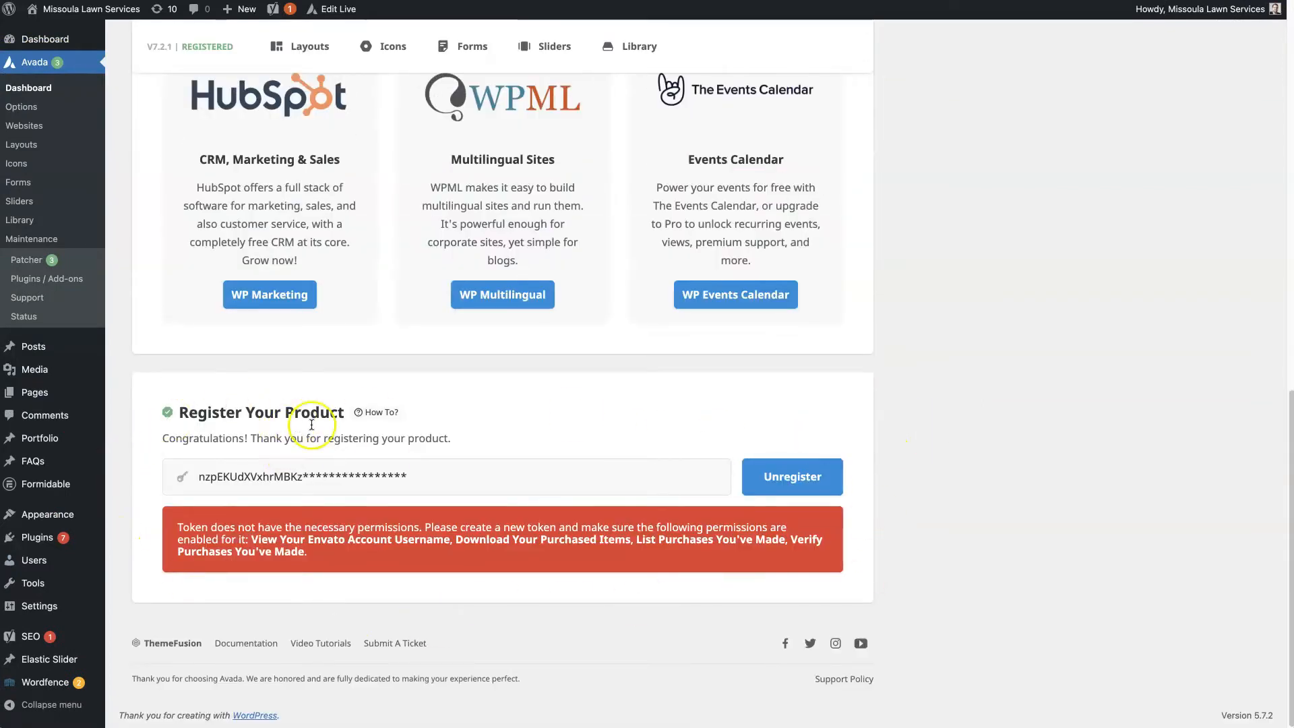
{"action": "double_click", "coordinate": [260, 412]}
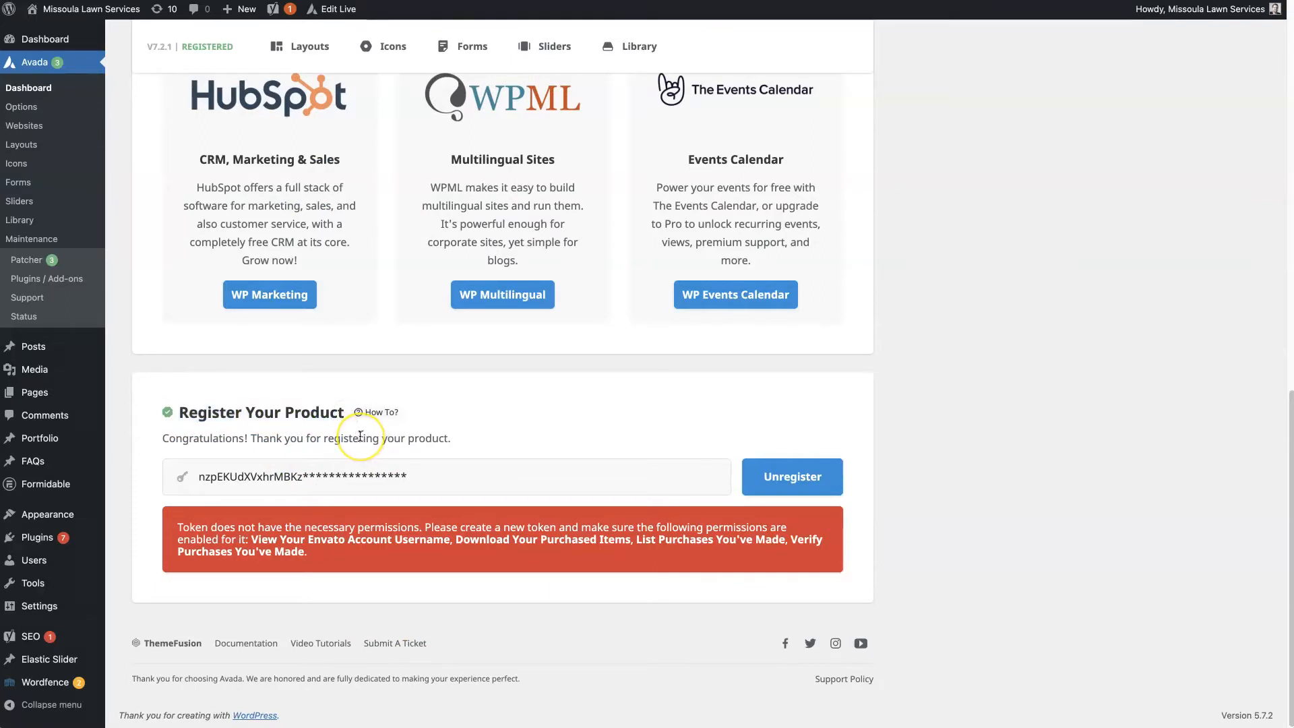
{"action": "mouse_move", "coordinate": [311, 523]}
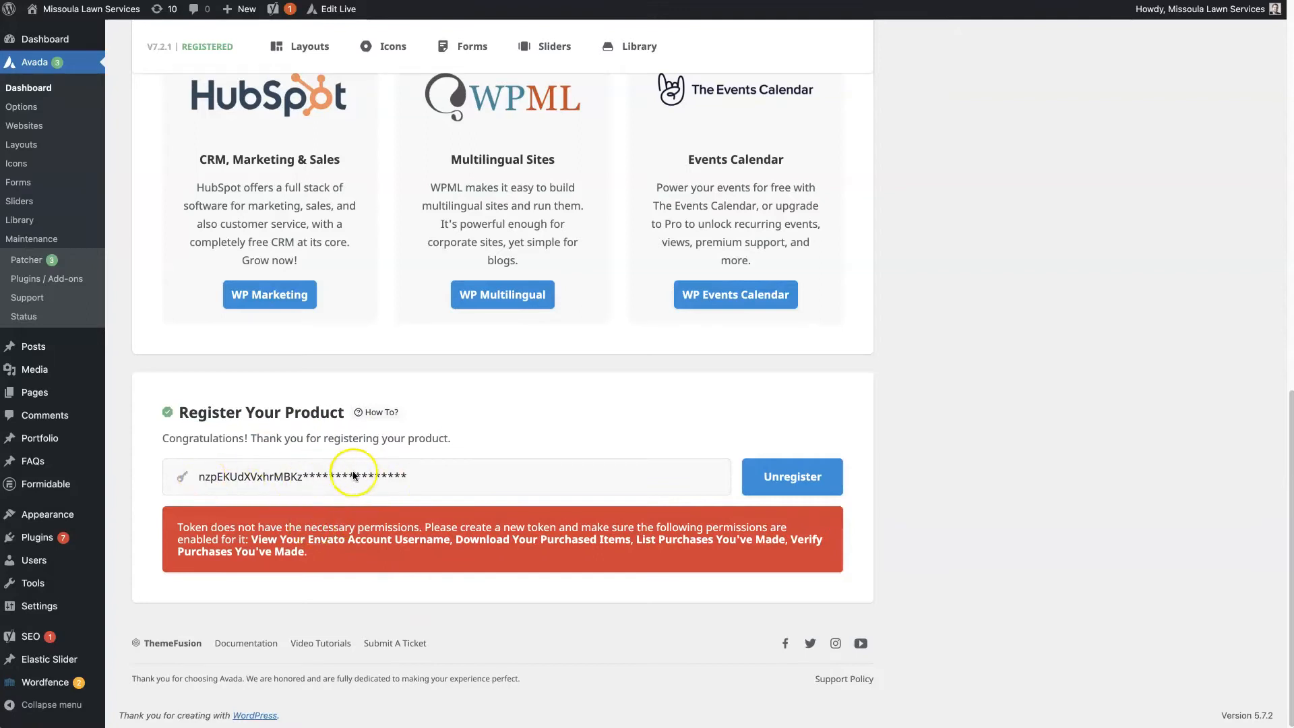
{"action": "mouse_move", "coordinate": [502, 475]}
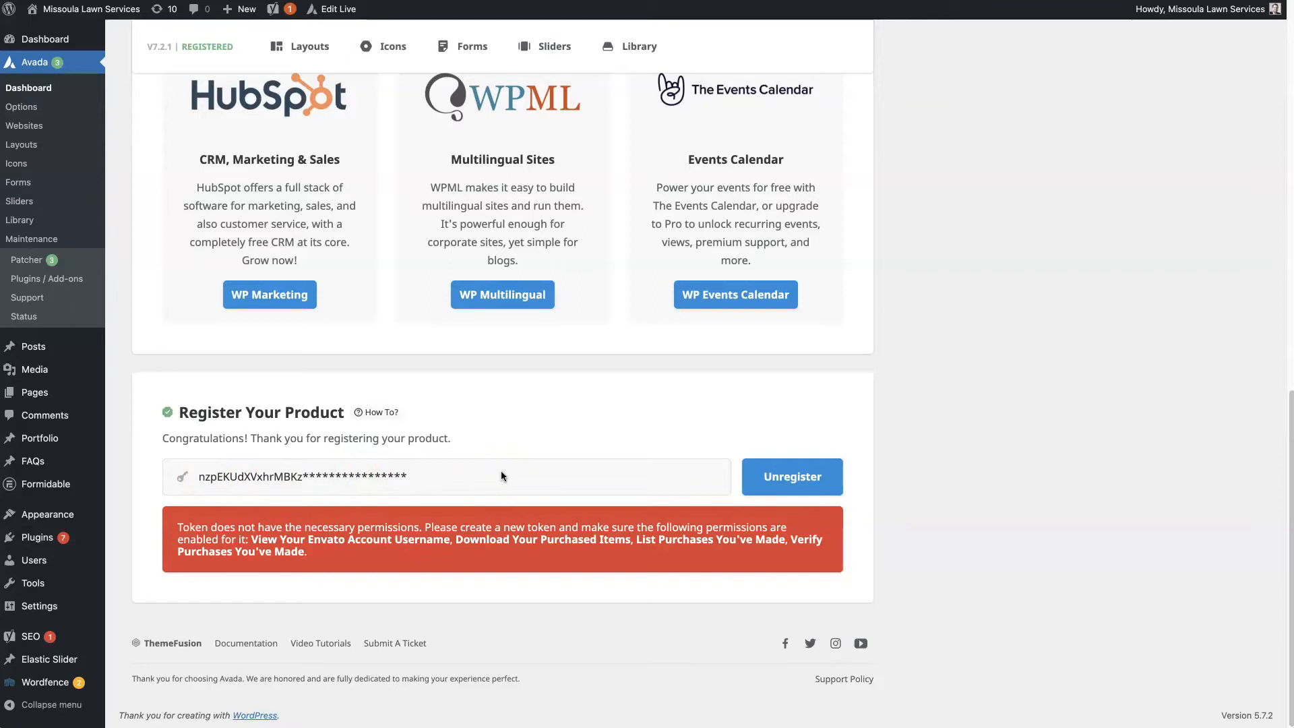
{"action": "mouse_move", "coordinate": [406, 484]}
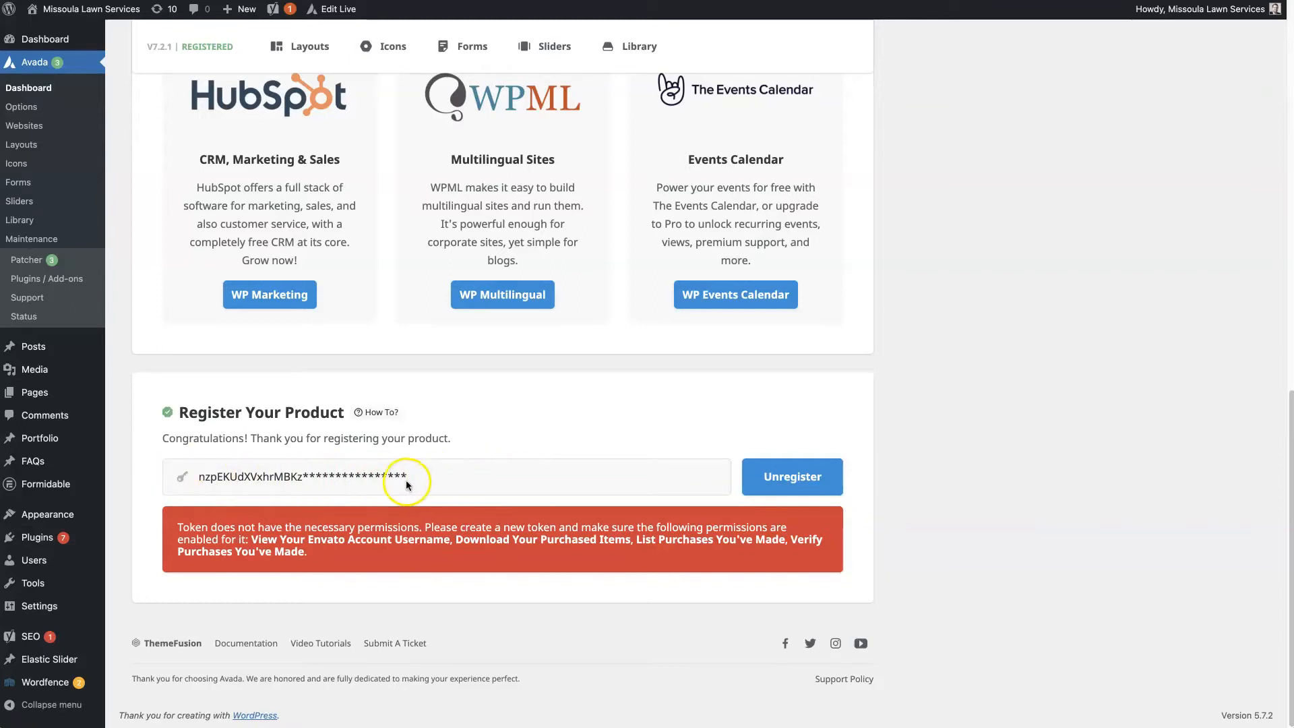
{"action": "mouse_move", "coordinate": [582, 435]}
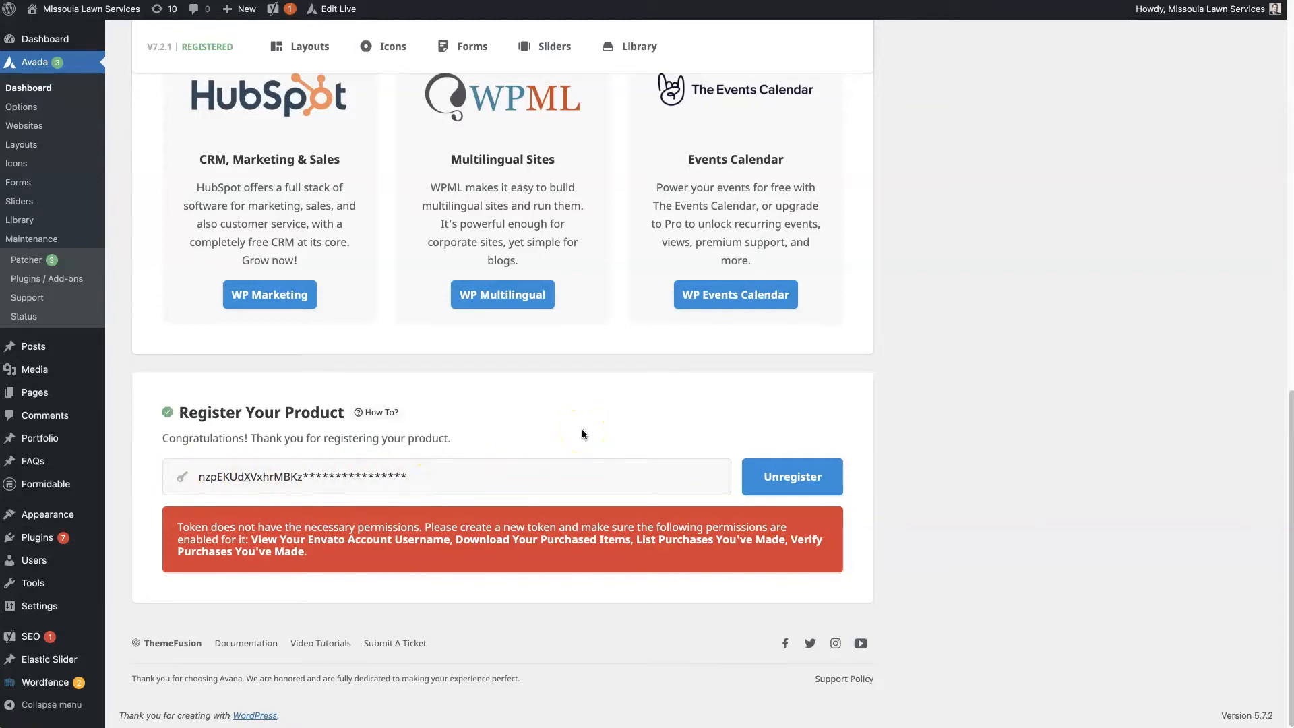
{"action": "mouse_move", "coordinate": [403, 554]}
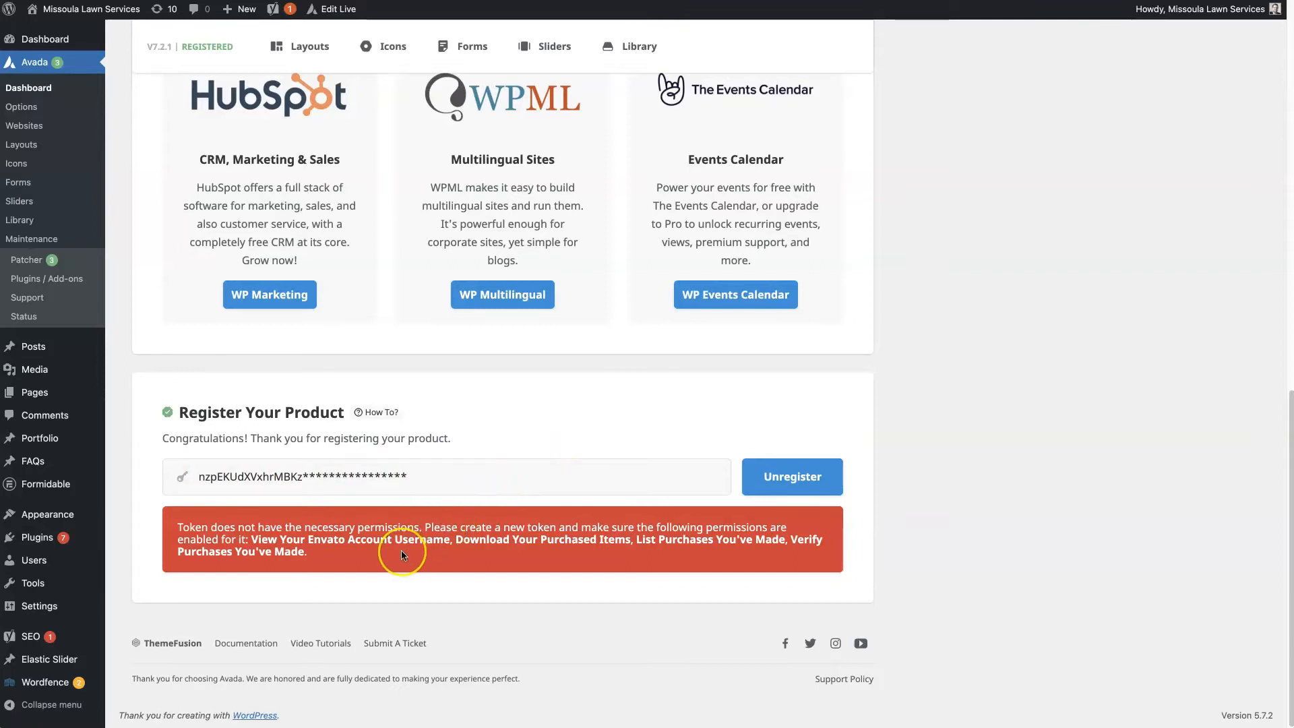
{"action": "mouse_move", "coordinate": [402, 554]}
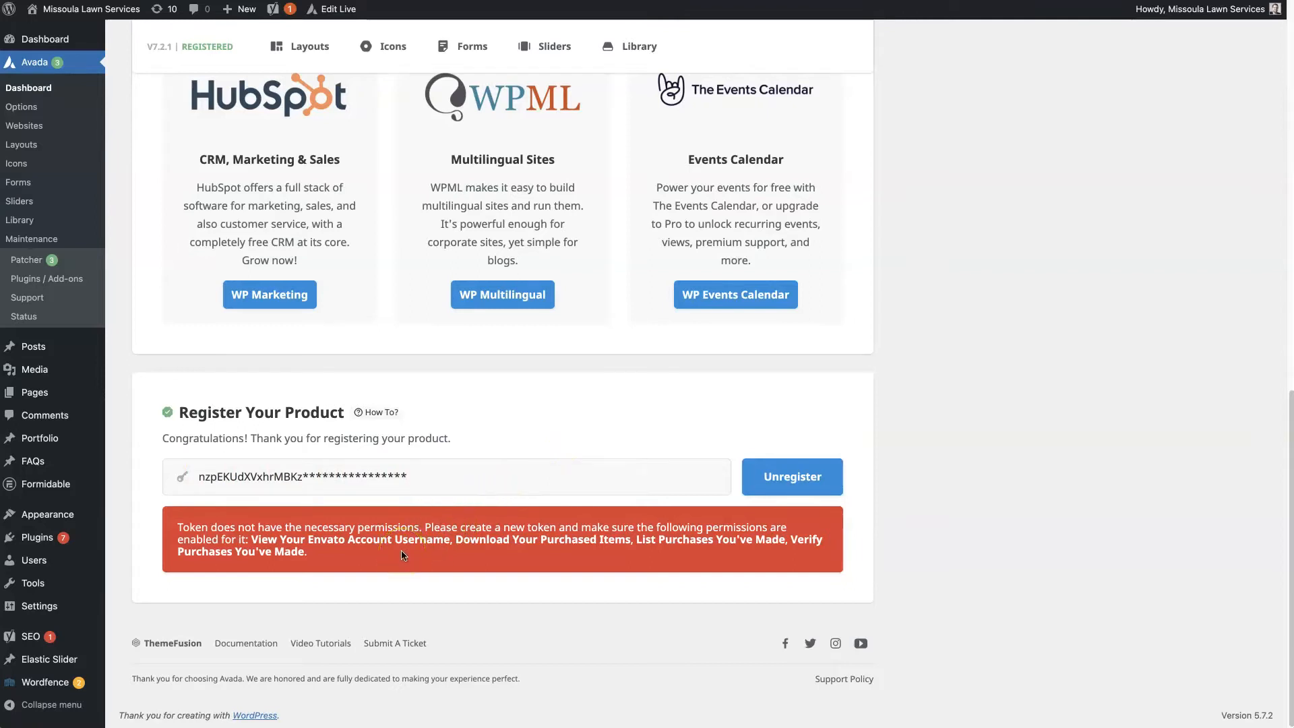
{"action": "mouse_move", "coordinate": [403, 554]}
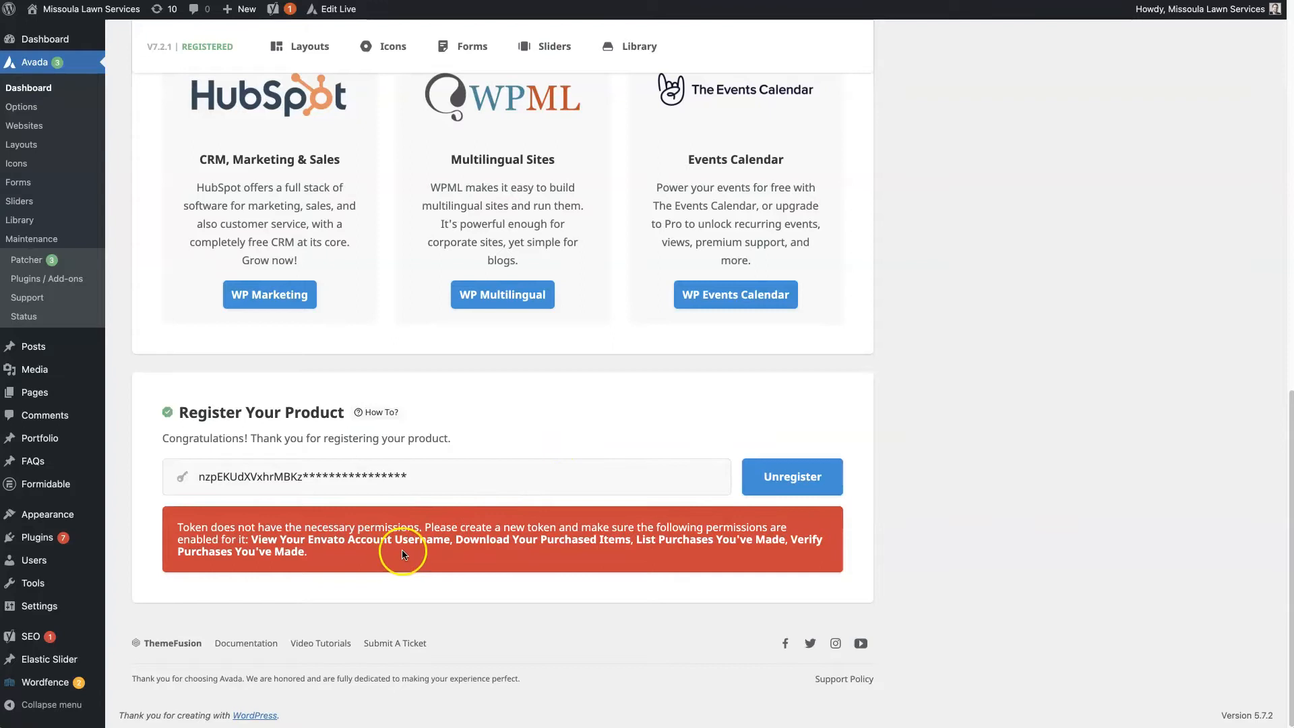
{"action": "mouse_move", "coordinate": [198, 480]}
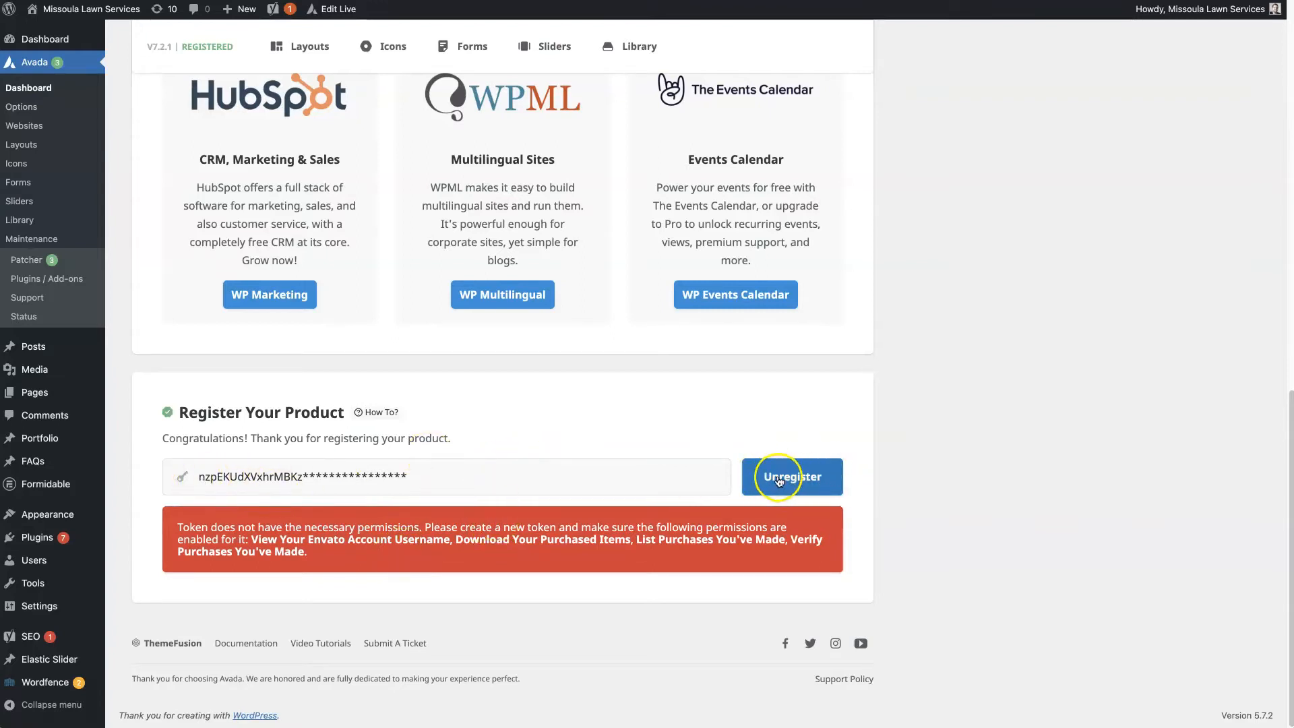
{"action": "mouse_move", "coordinate": [1074, 552]}
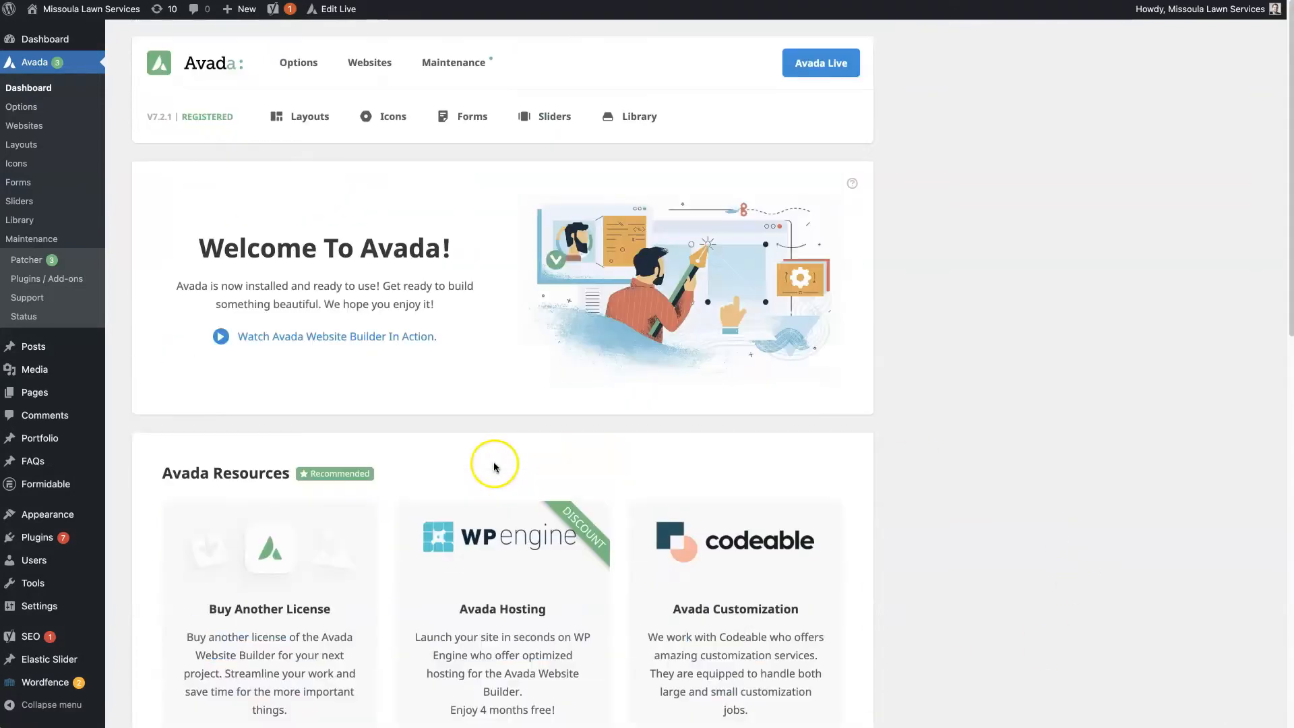
{"action": "mouse_move", "coordinate": [45, 278]}
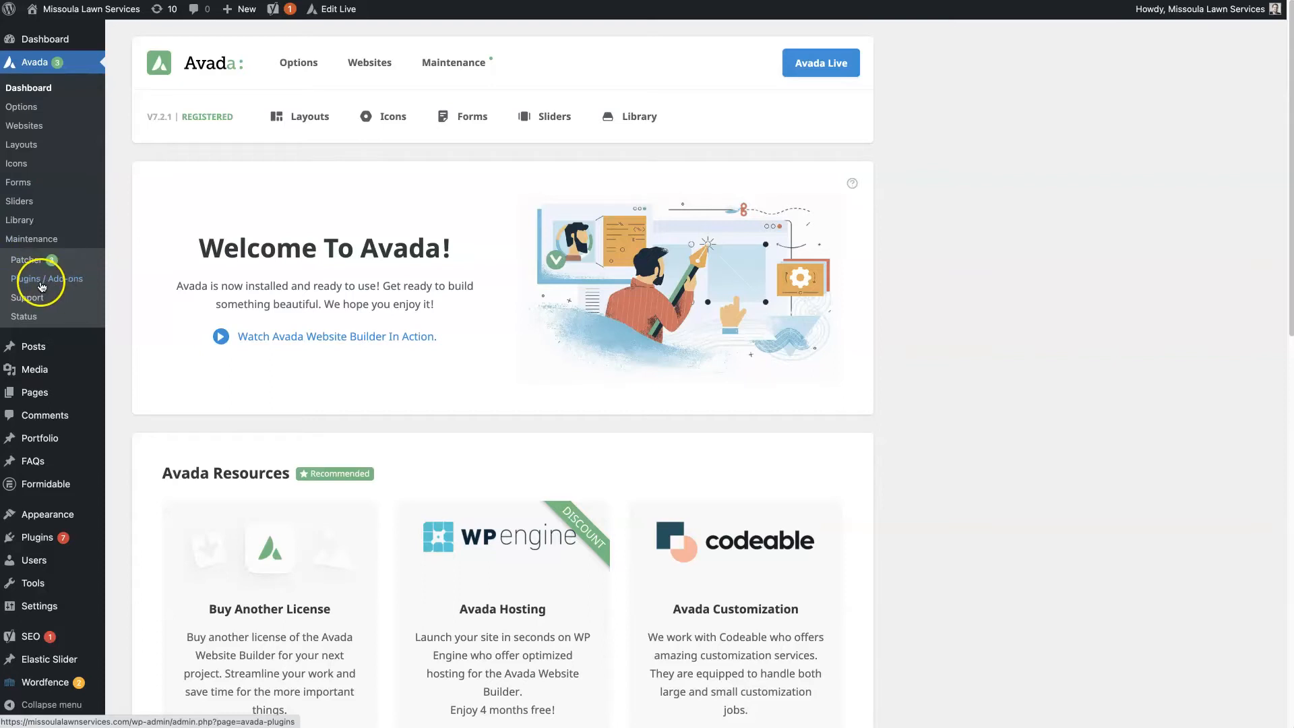
Review Avada's Plugins / Add-ons page showing Avada Core and Avada Builder active.
{"action": "left_click", "coordinate": [49, 278]}
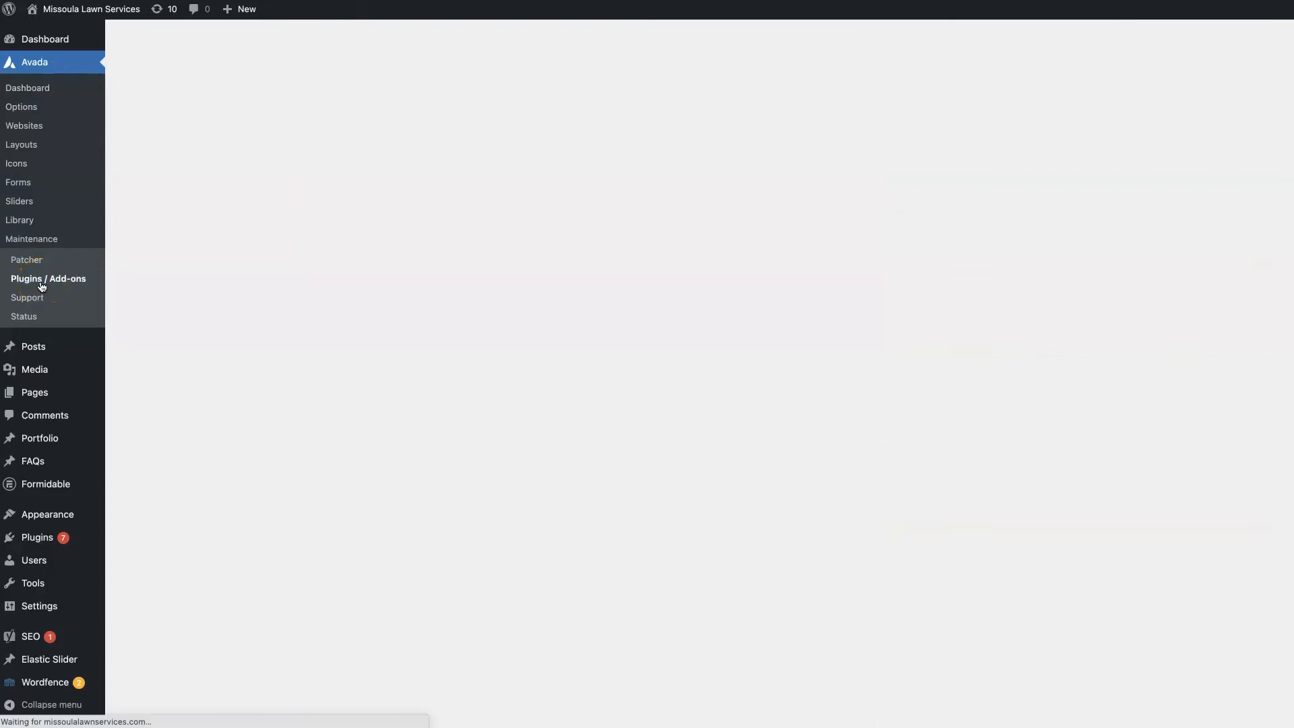
{"action": "left_click", "coordinate": [47, 278]}
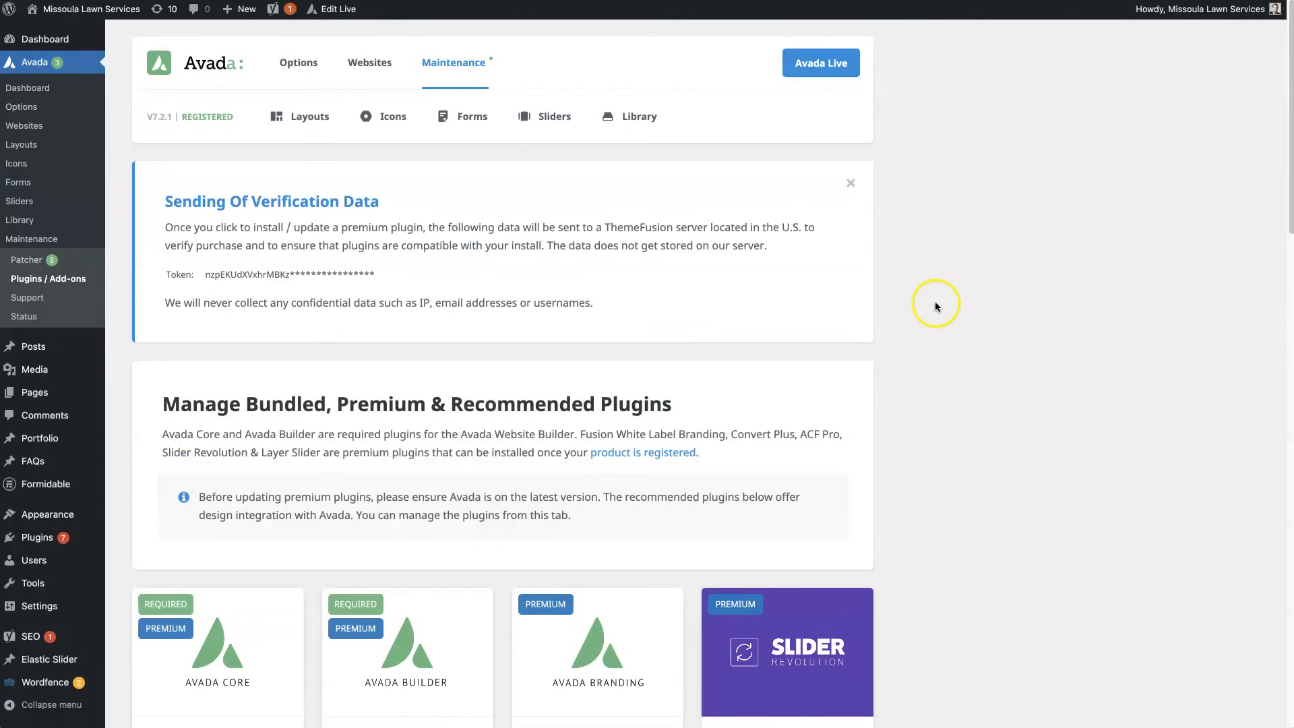
{"action": "scroll", "scroll_direction": "down", "scroll_amount": 3}
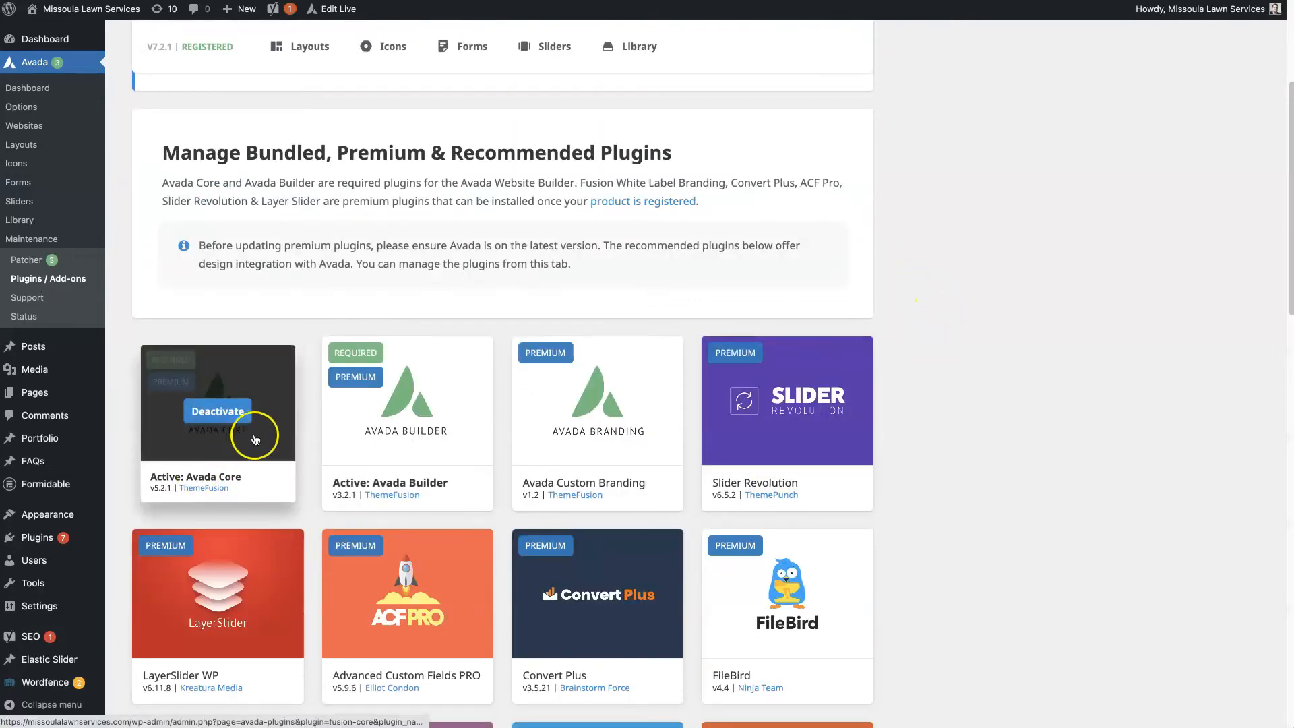
{"action": "mouse_move", "coordinate": [381, 443]}
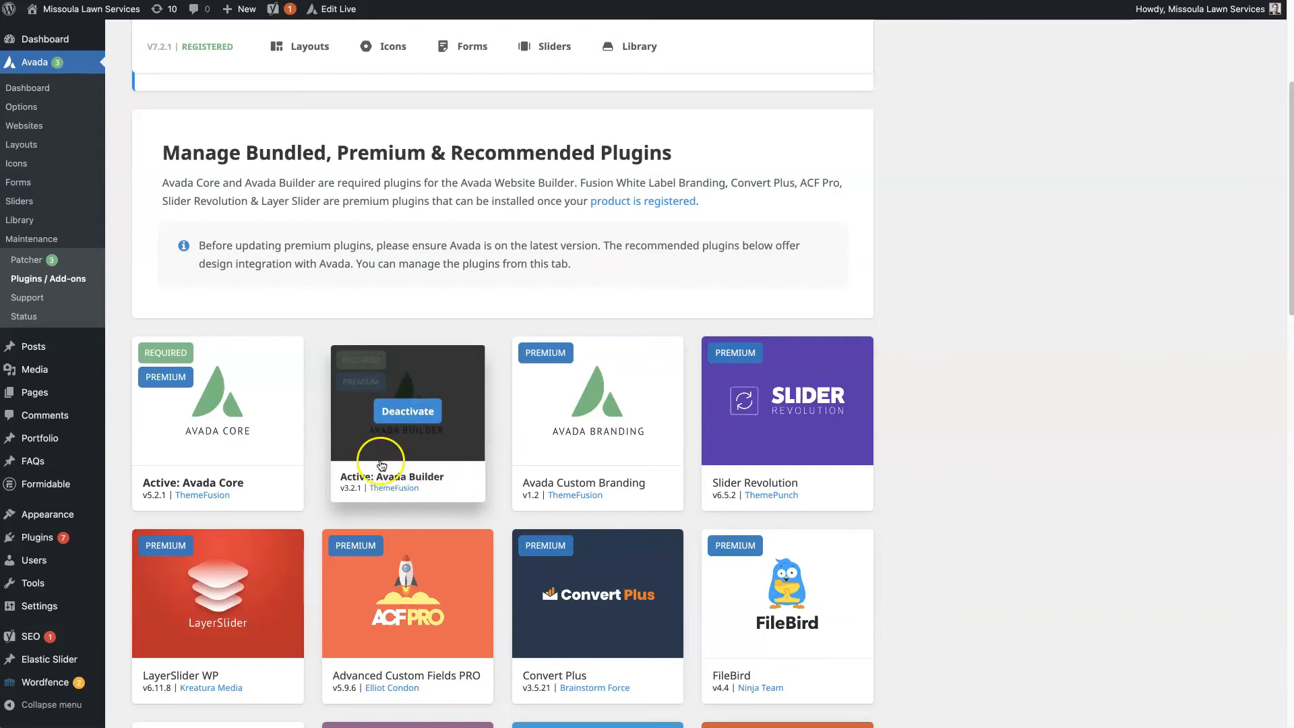
{"action": "mouse_move", "coordinate": [266, 438]}
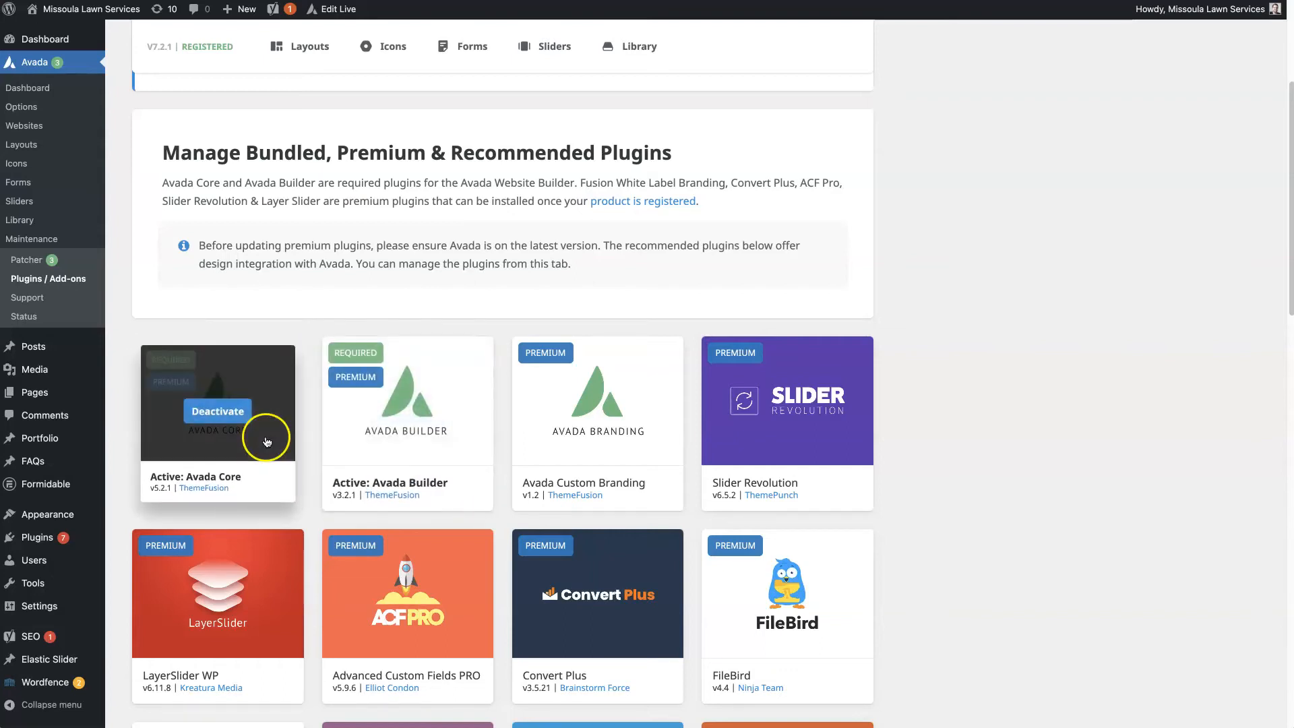
{"action": "mouse_move", "coordinate": [373, 475]}
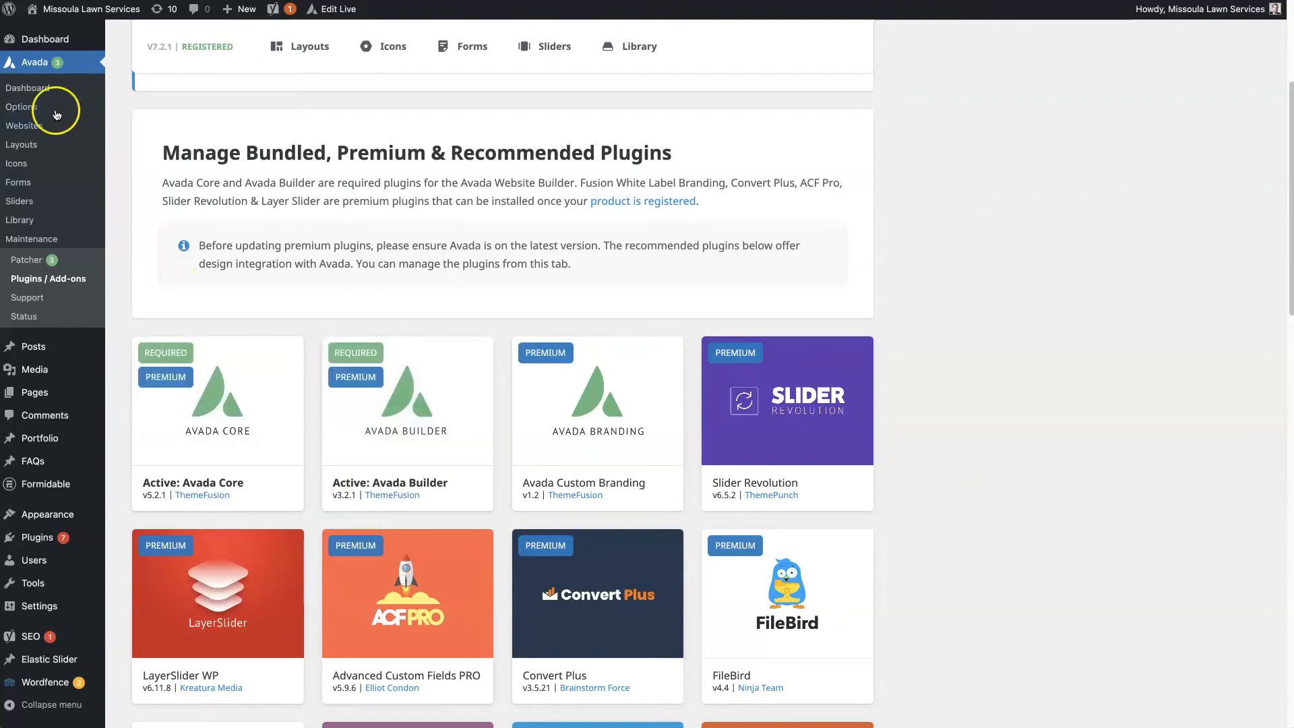
Return to the Avada dashboard's registration section with the saved token and permissions warning.
{"action": "left_click", "coordinate": [27, 88]}
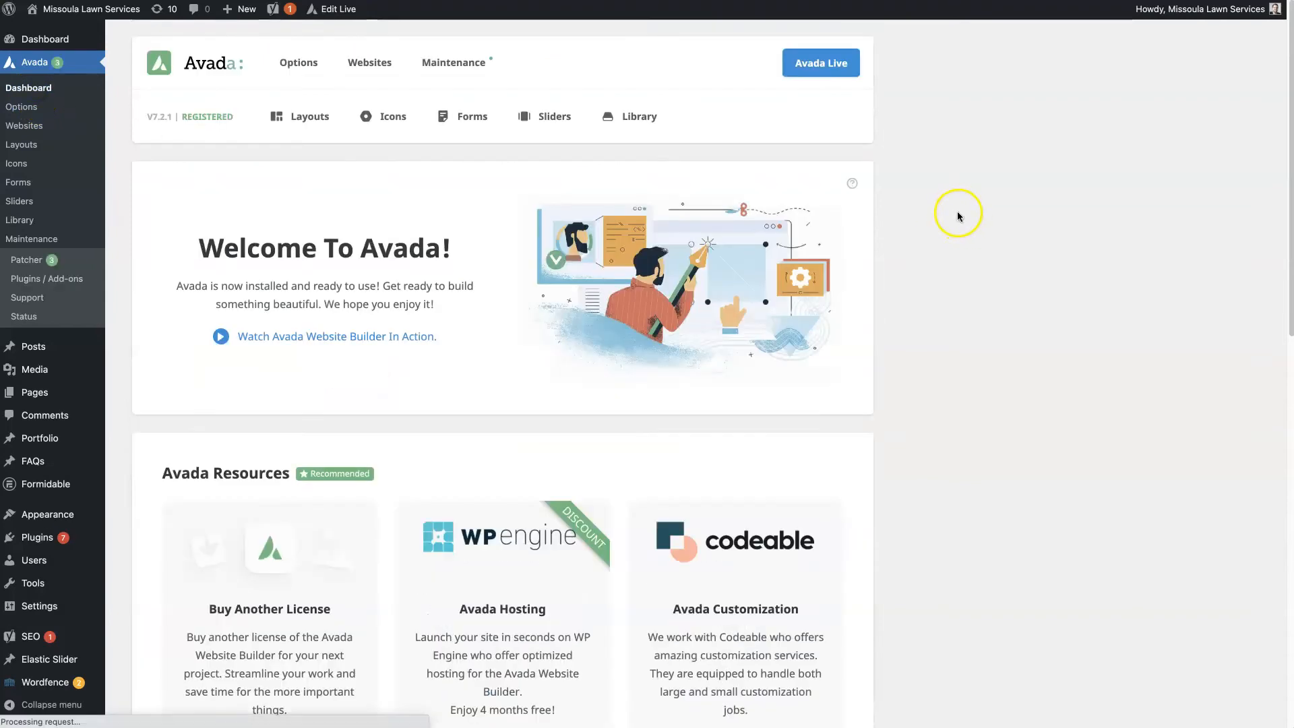
{"action": "scroll", "scroll_direction": "down", "scroll_amount": 3}
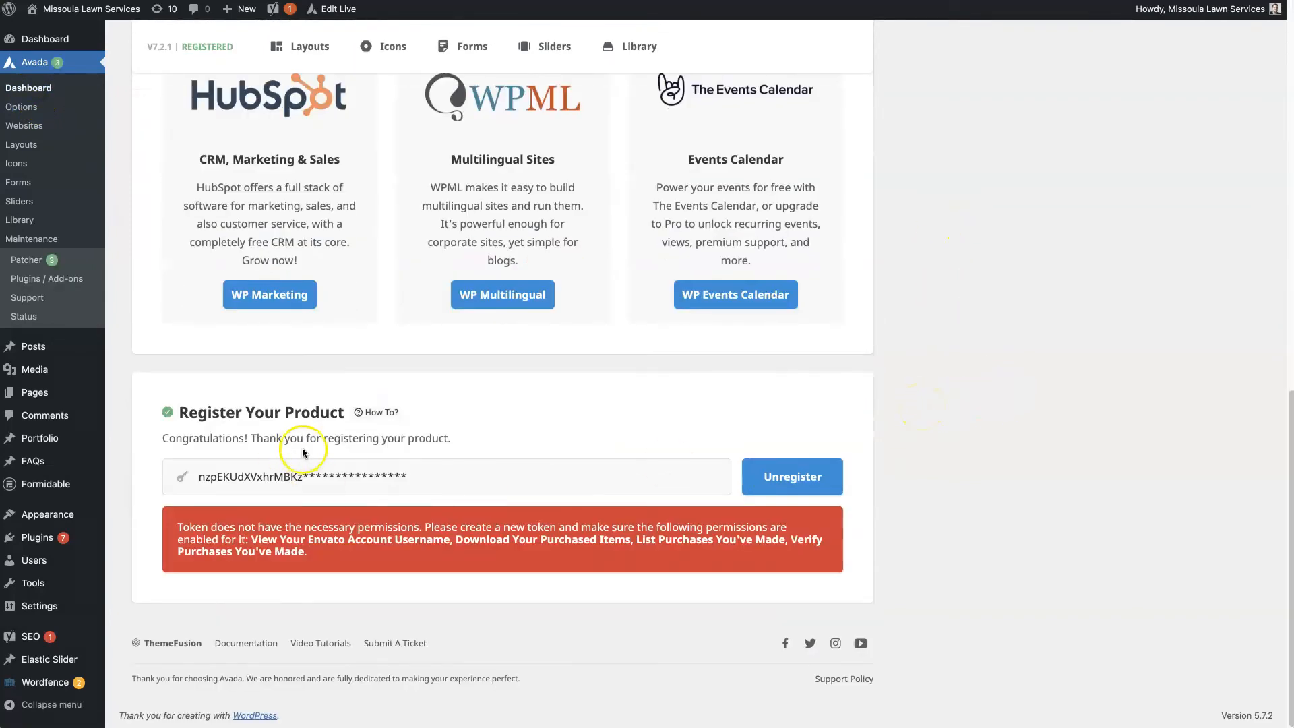
{"action": "mouse_move", "coordinate": [989, 498]}
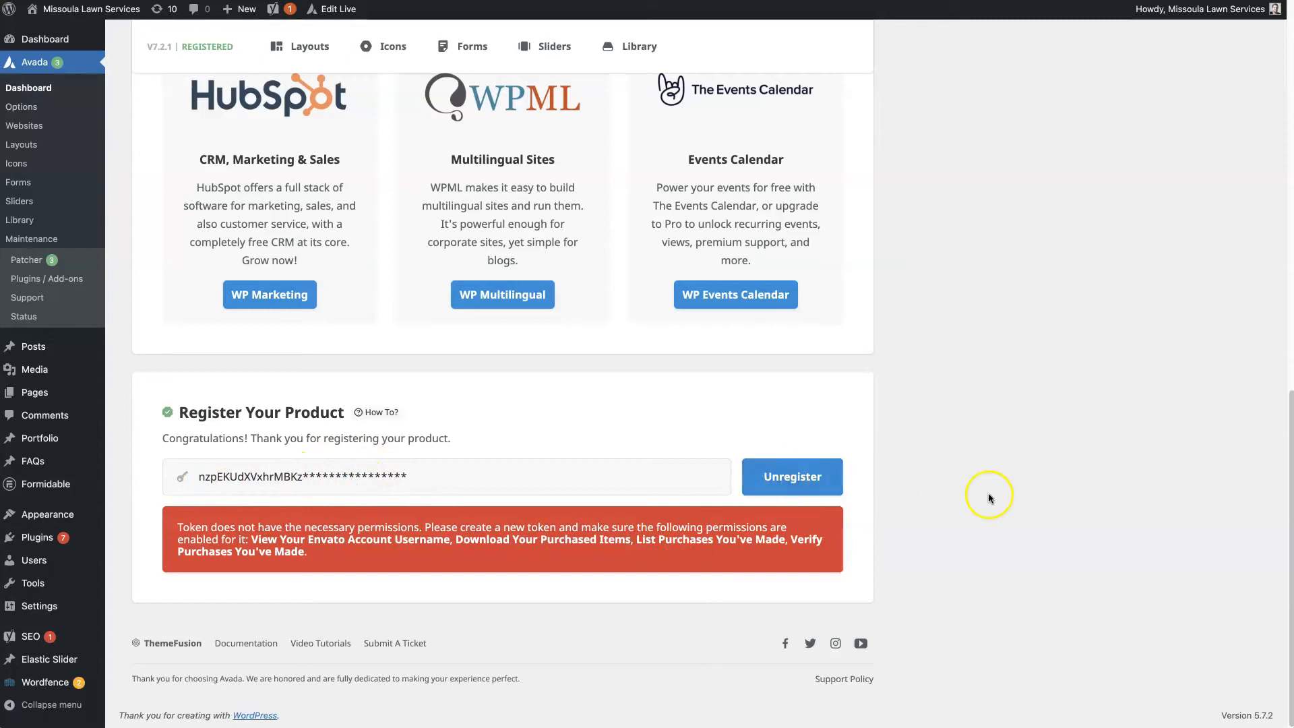
{"action": "mouse_move", "coordinate": [1027, 527]}
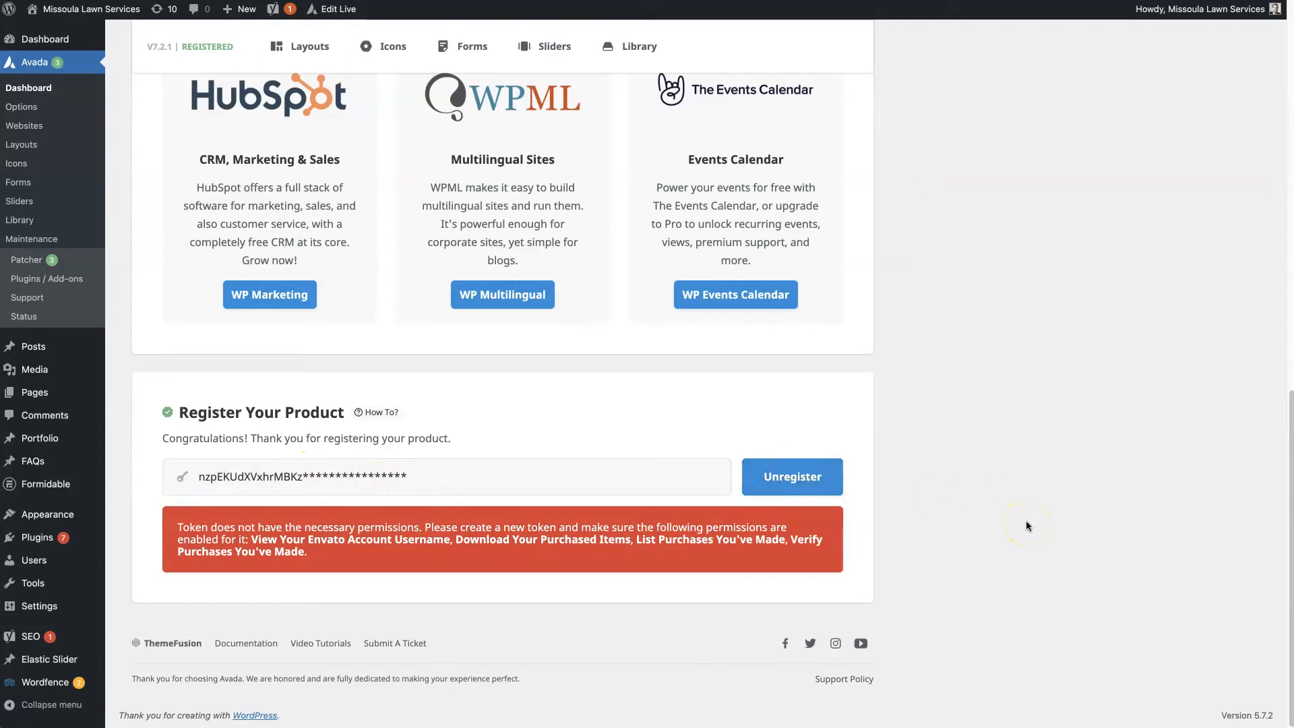